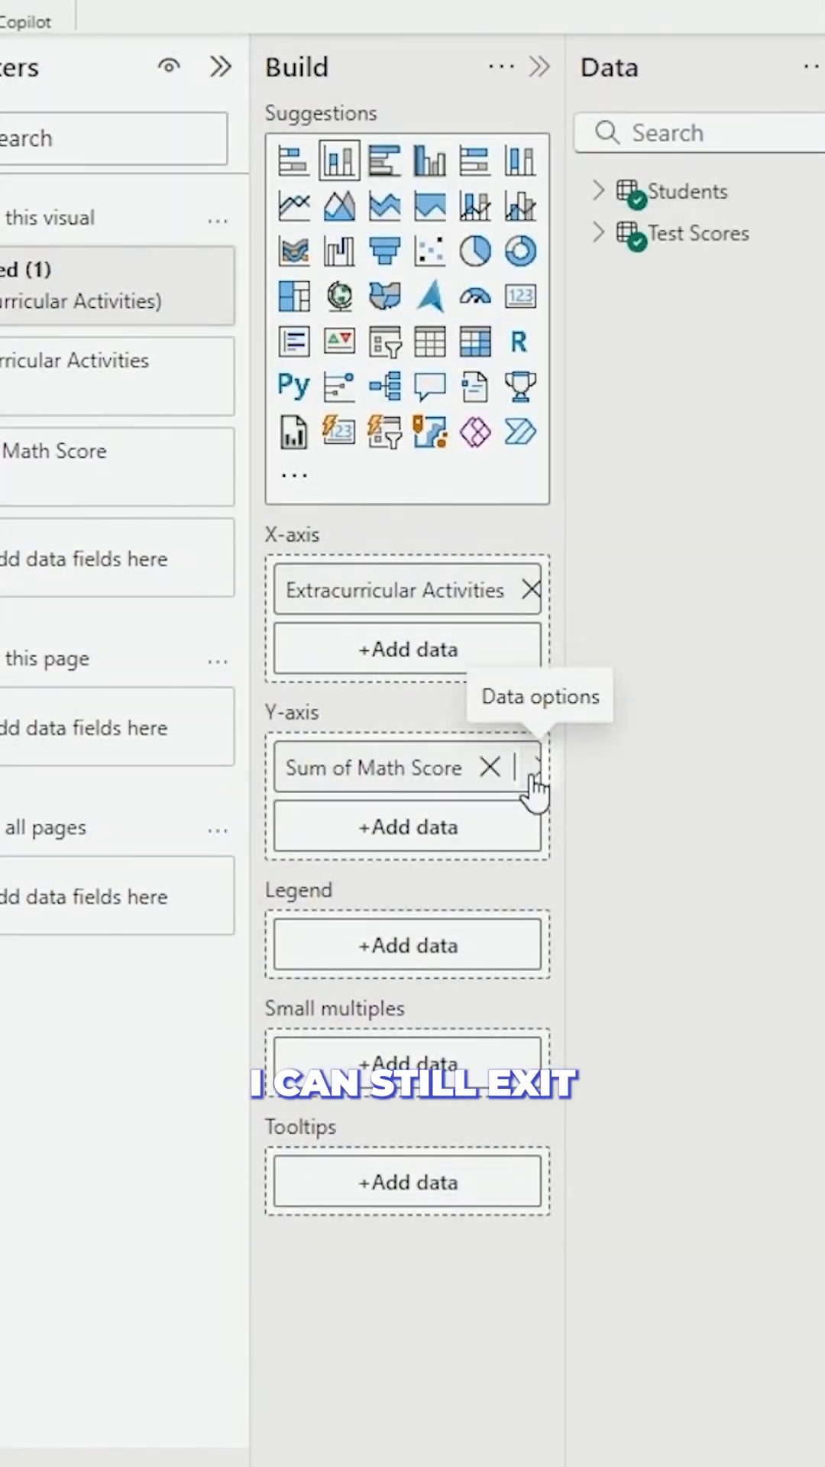
Step: Show the summarization choices for the Y-axis Sum of Math Score field in its data options
click(535, 769)
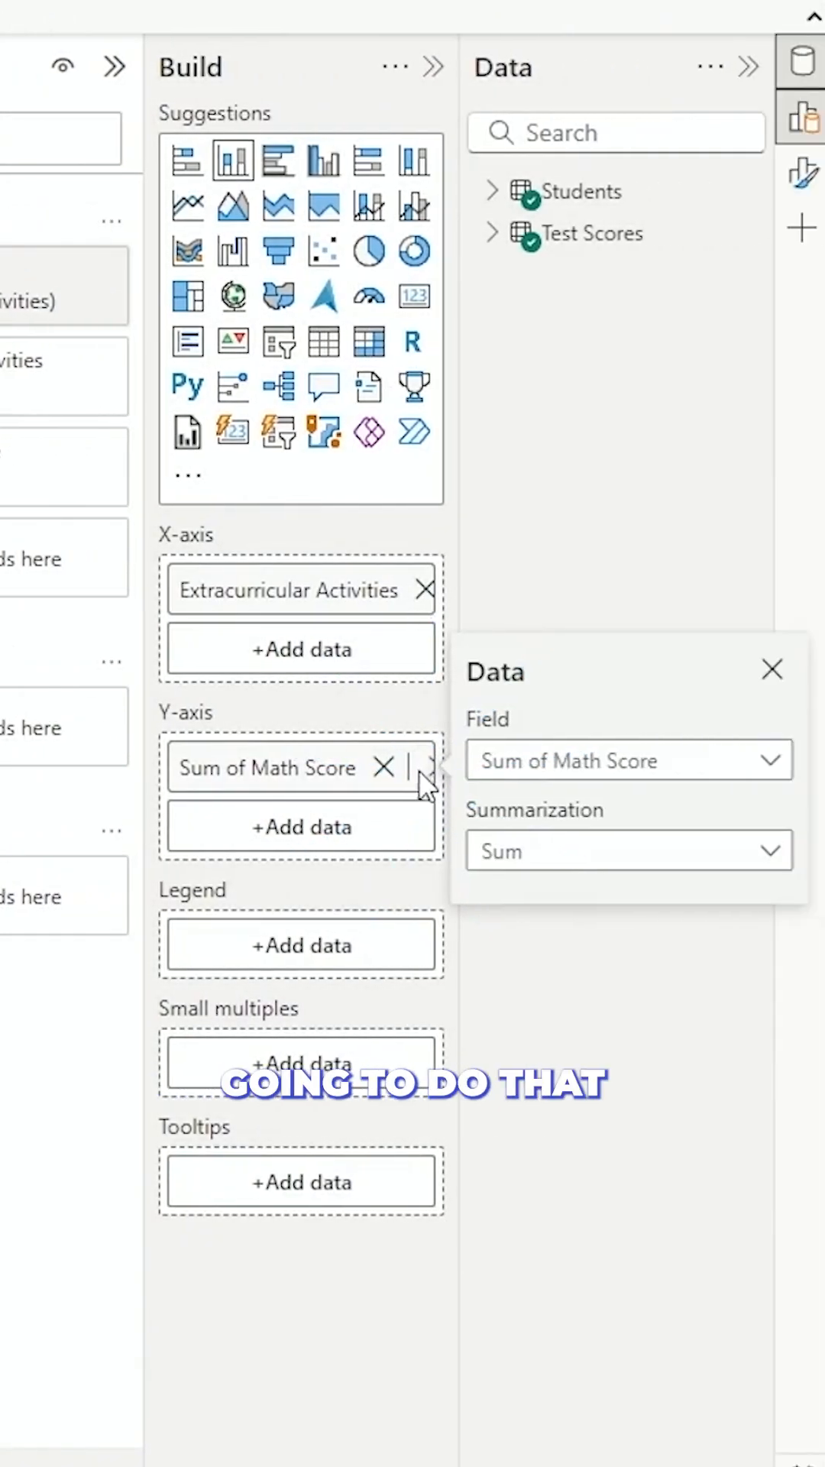
mouse_move(612, 776)
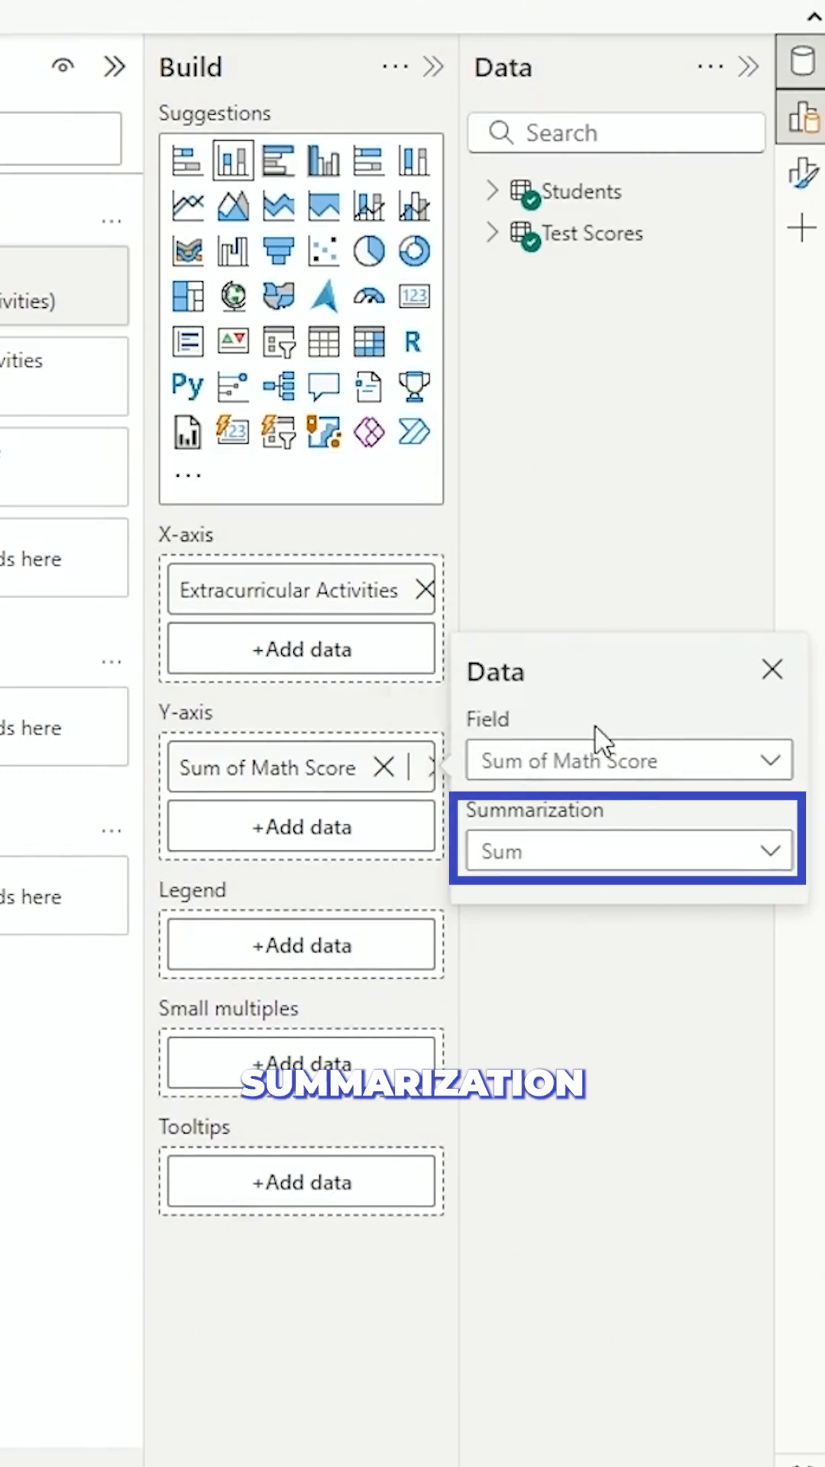
click(630, 760)
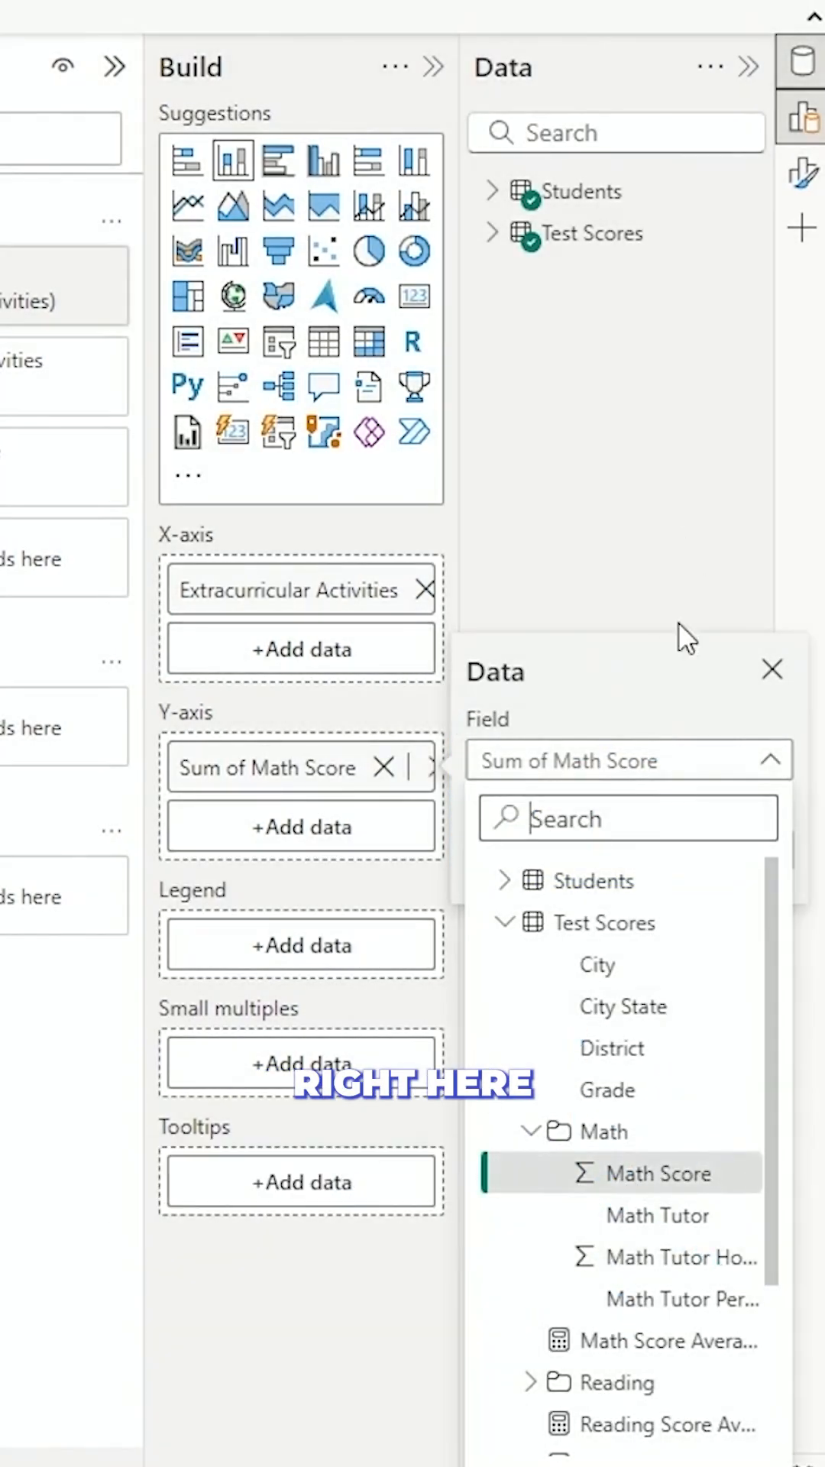
click(627, 849)
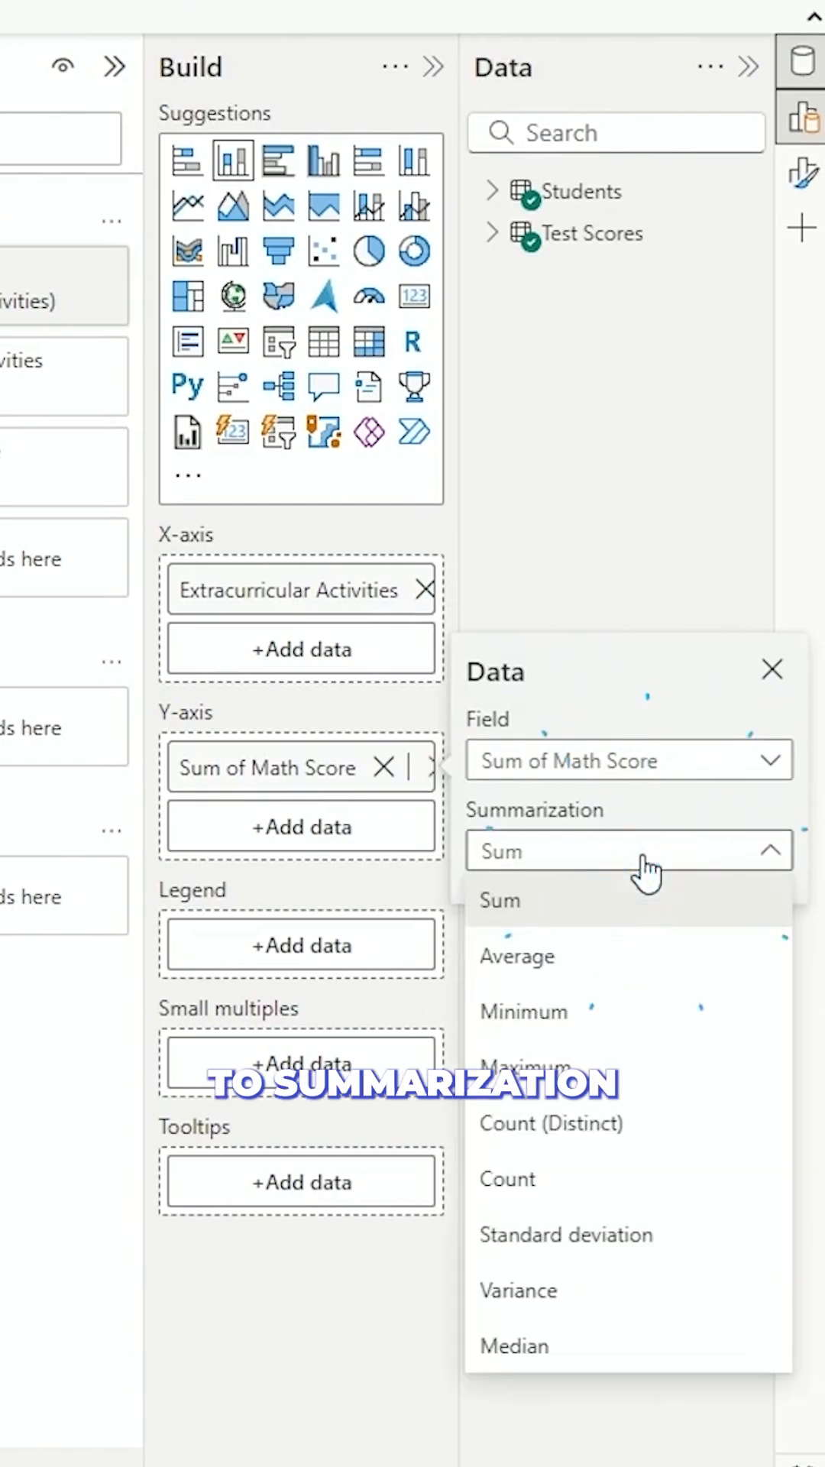
Step: Summarize the Y-axis Math Score field as Average instead of Sum
click(516, 955)
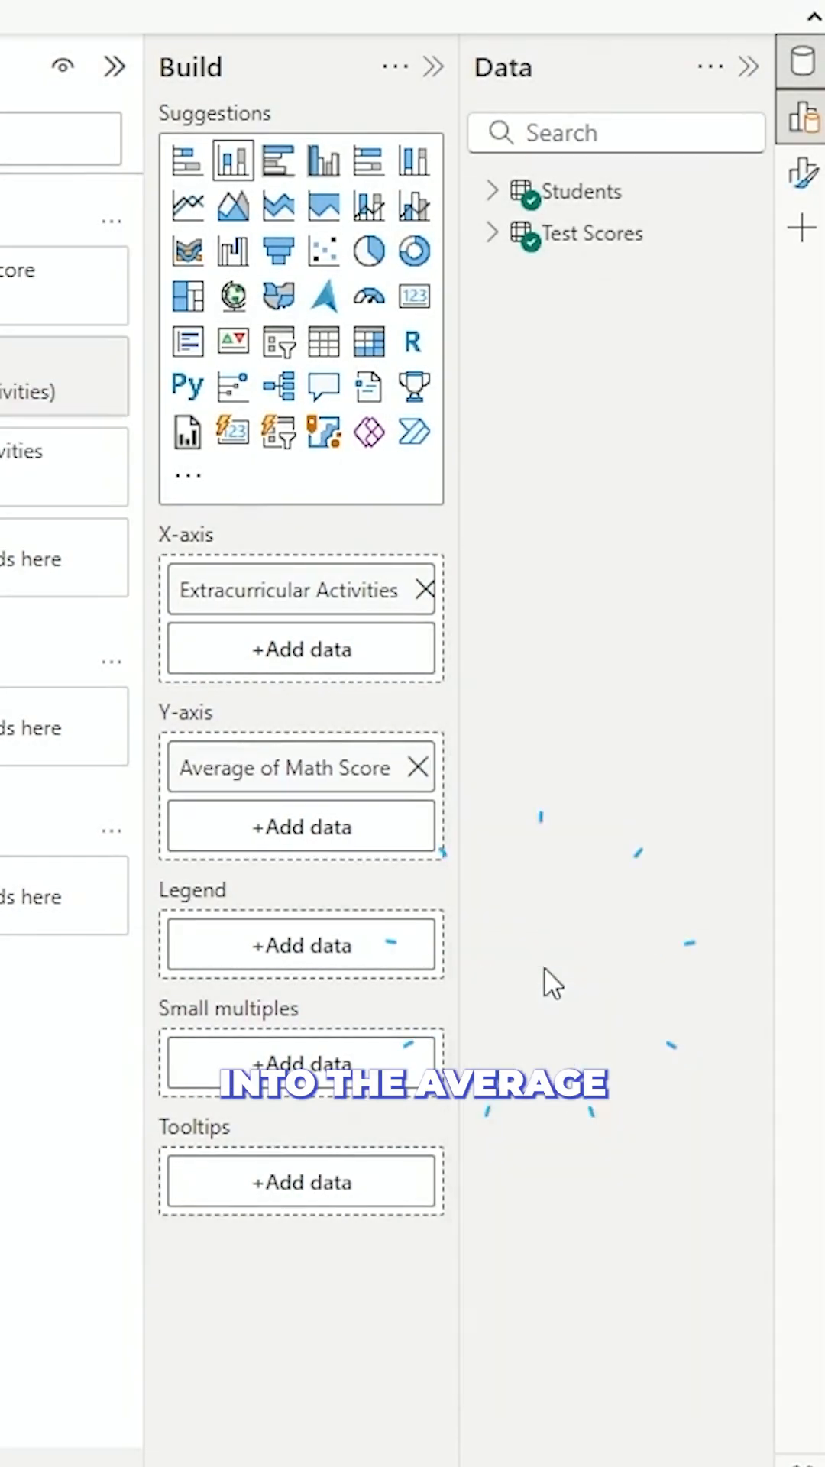
mouse_move(416, 874)
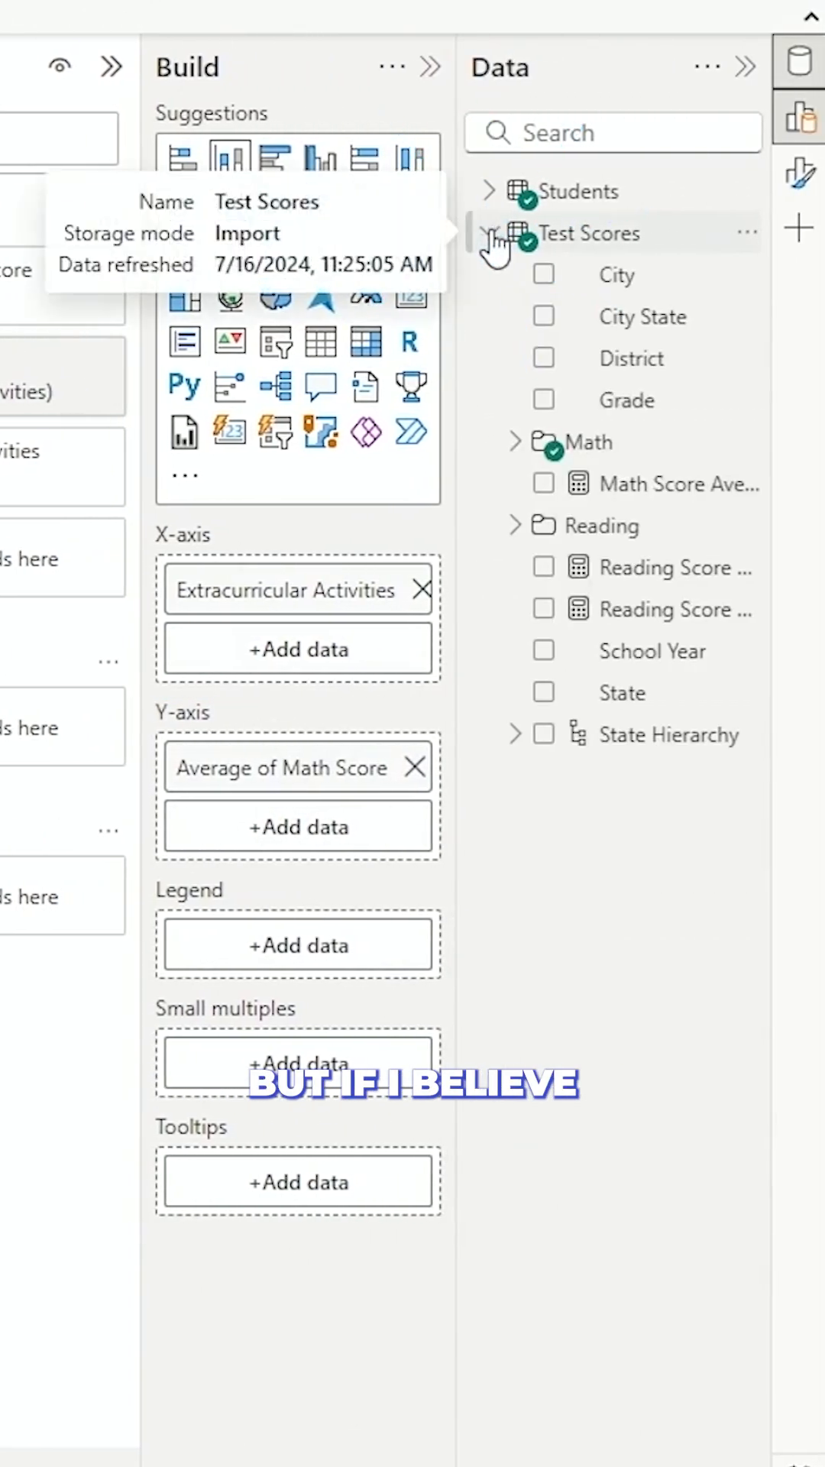
mouse_move(615, 493)
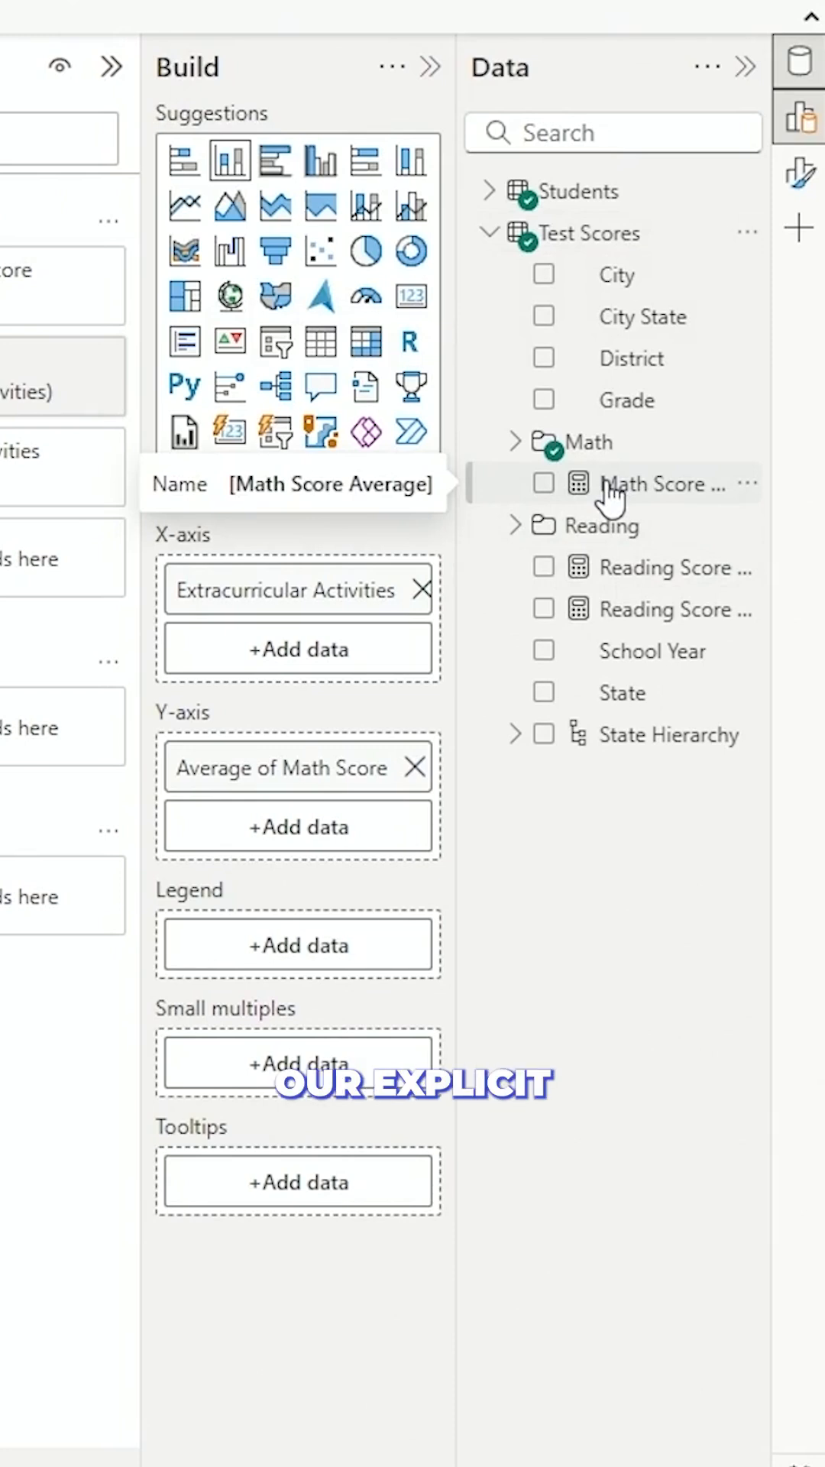
mouse_move(581, 489)
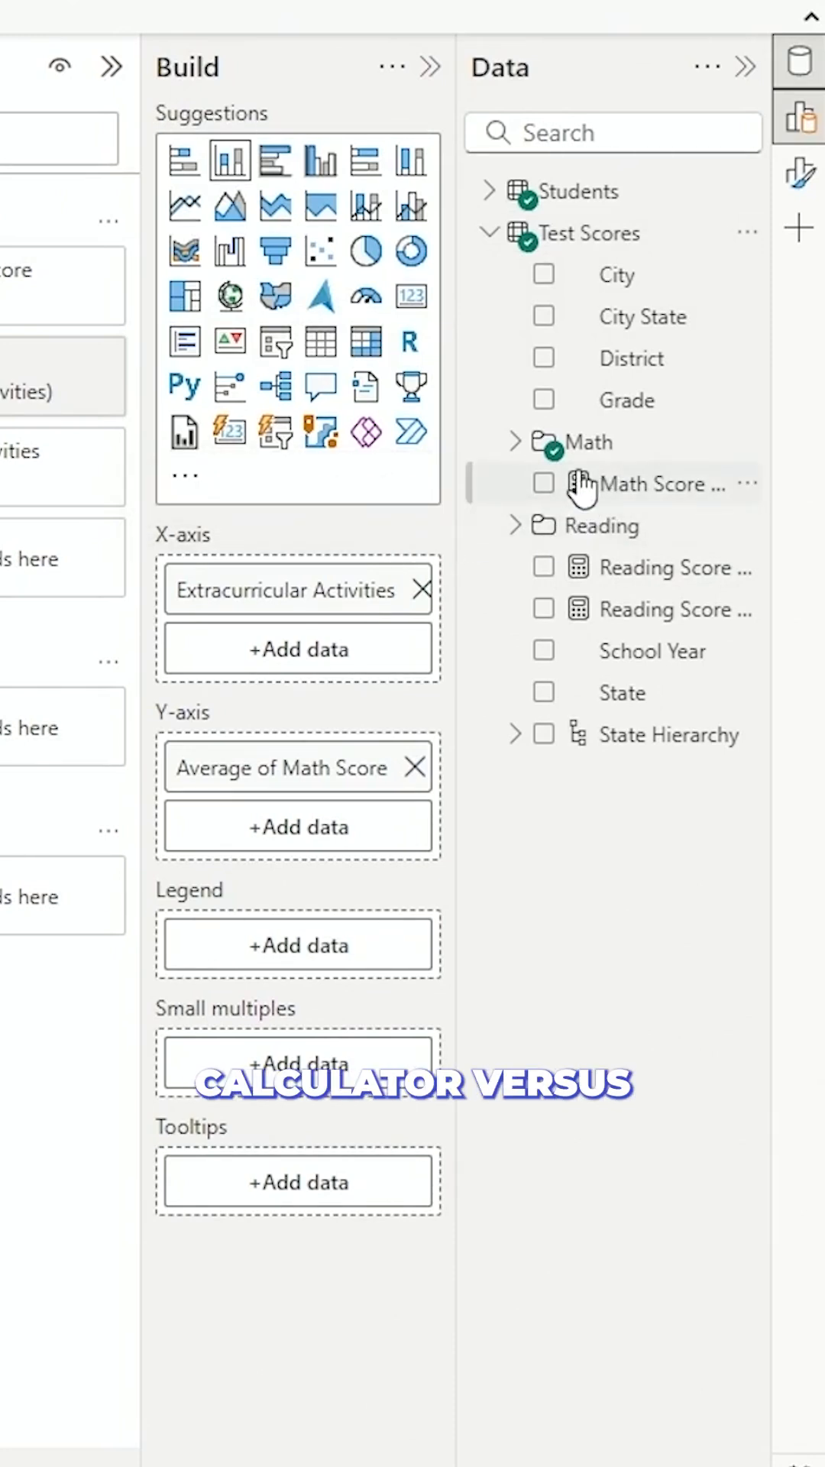